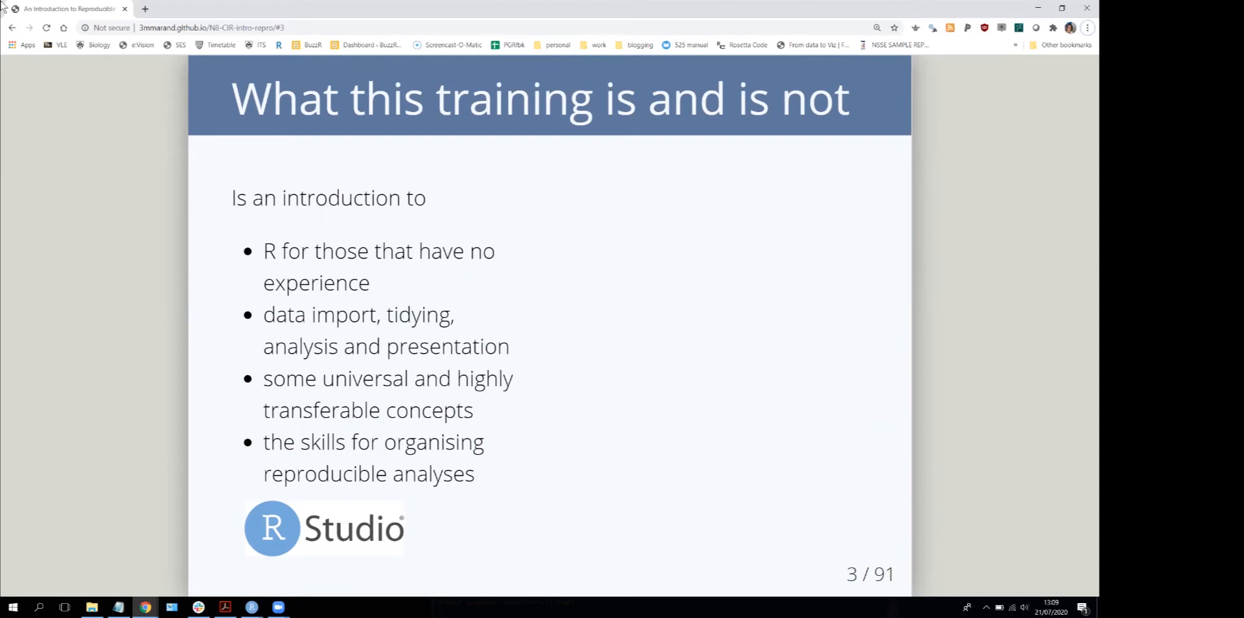
# - Advance from slide 3 to slide 4, the Overview of scripting, R and data organisation
pyautogui.press('right')
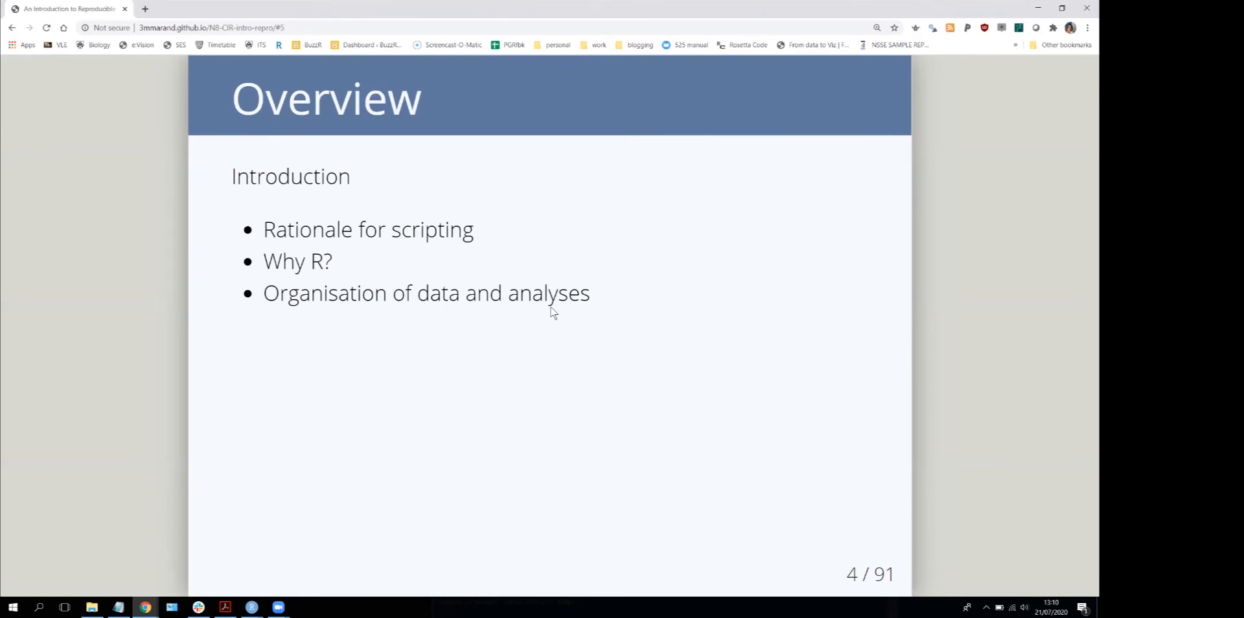
# - Advance to slide 5, 'Rationale for scripting analysis', showing the Experiments diagram
pyautogui.press('Right')
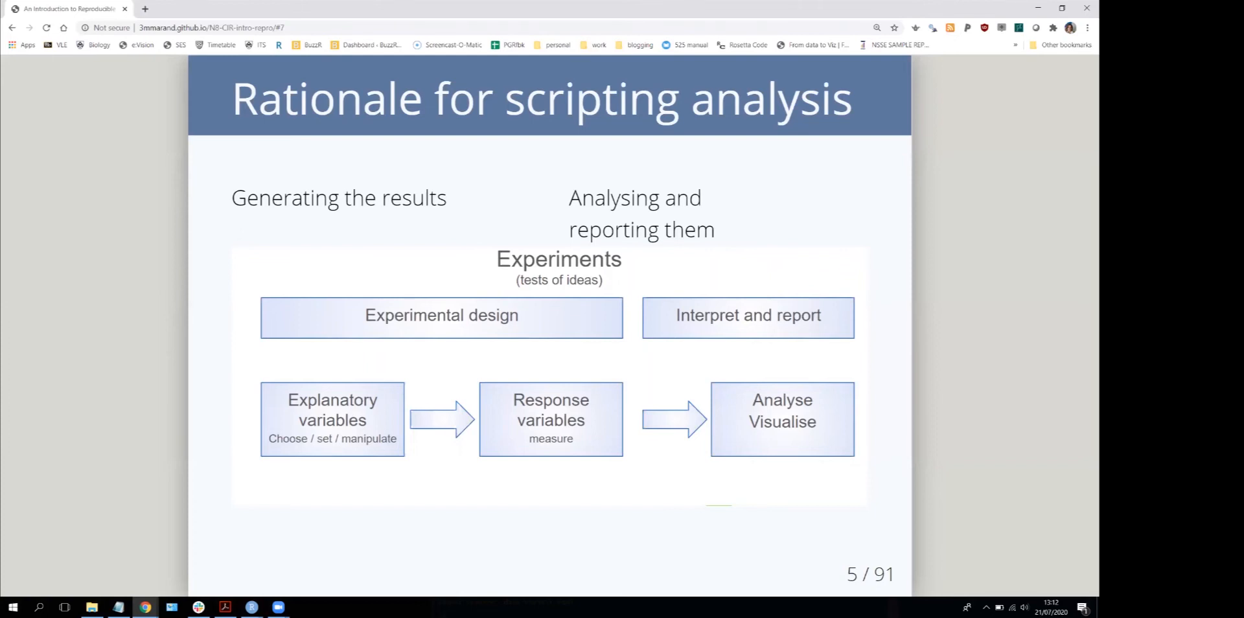
pyautogui.moveTo(189, 421)
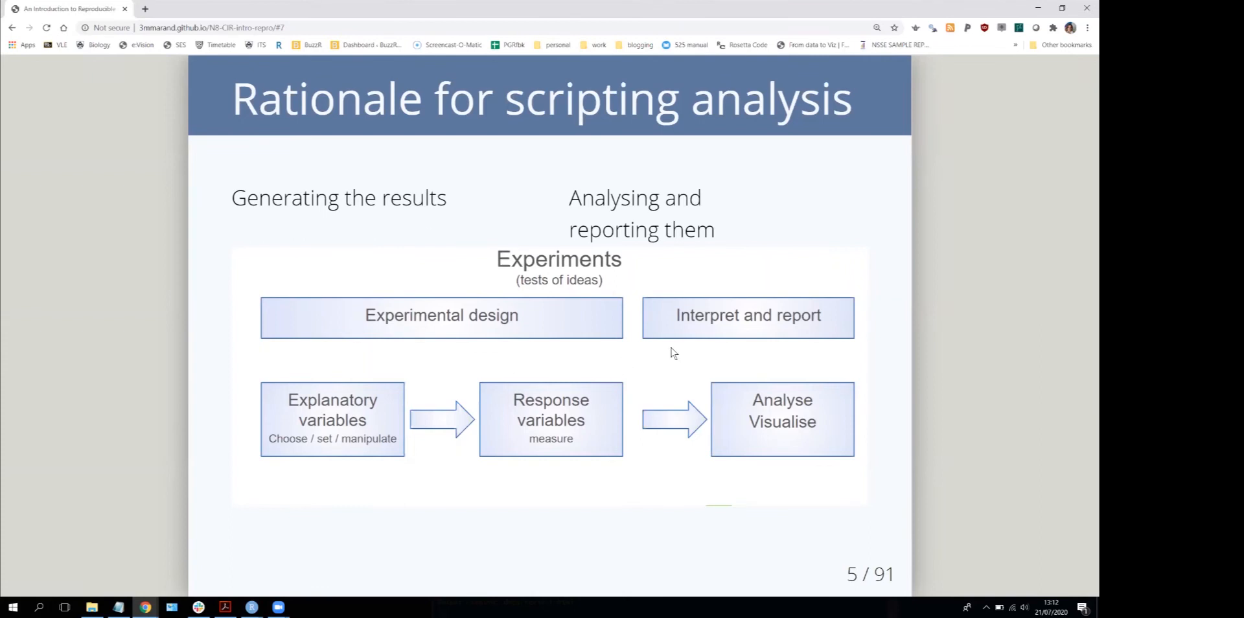
pyautogui.moveTo(608, 339)
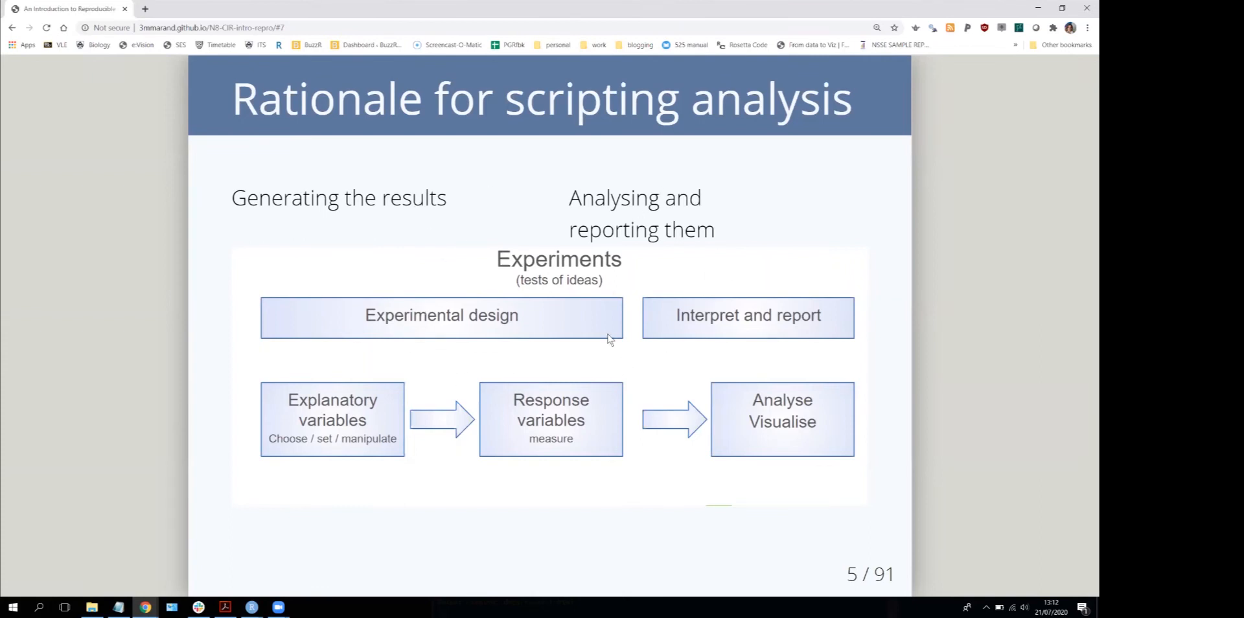
pyautogui.moveTo(484, 315)
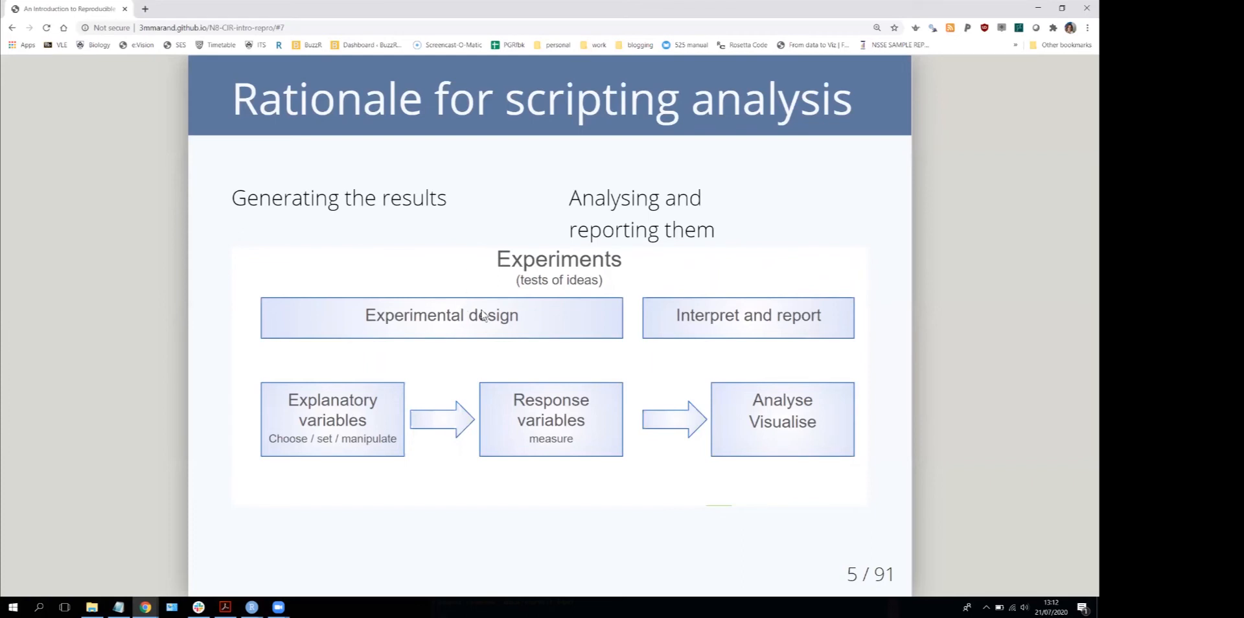
pyautogui.moveTo(567, 337)
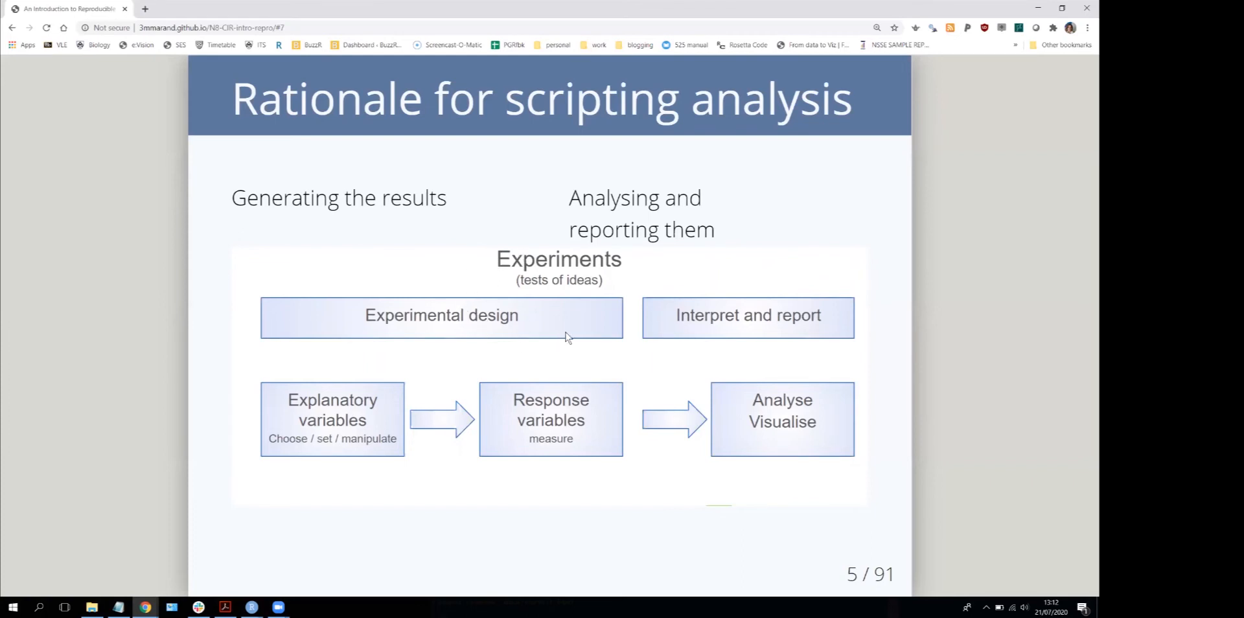
pyautogui.moveTo(617, 301)
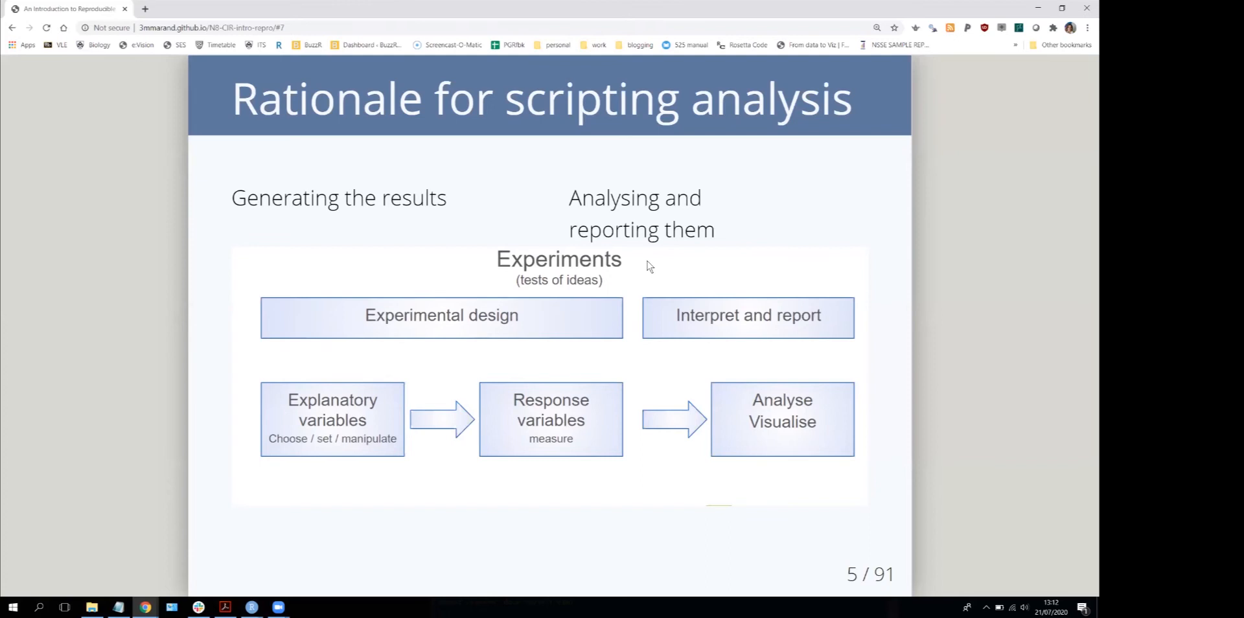
pyautogui.moveTo(418, 257)
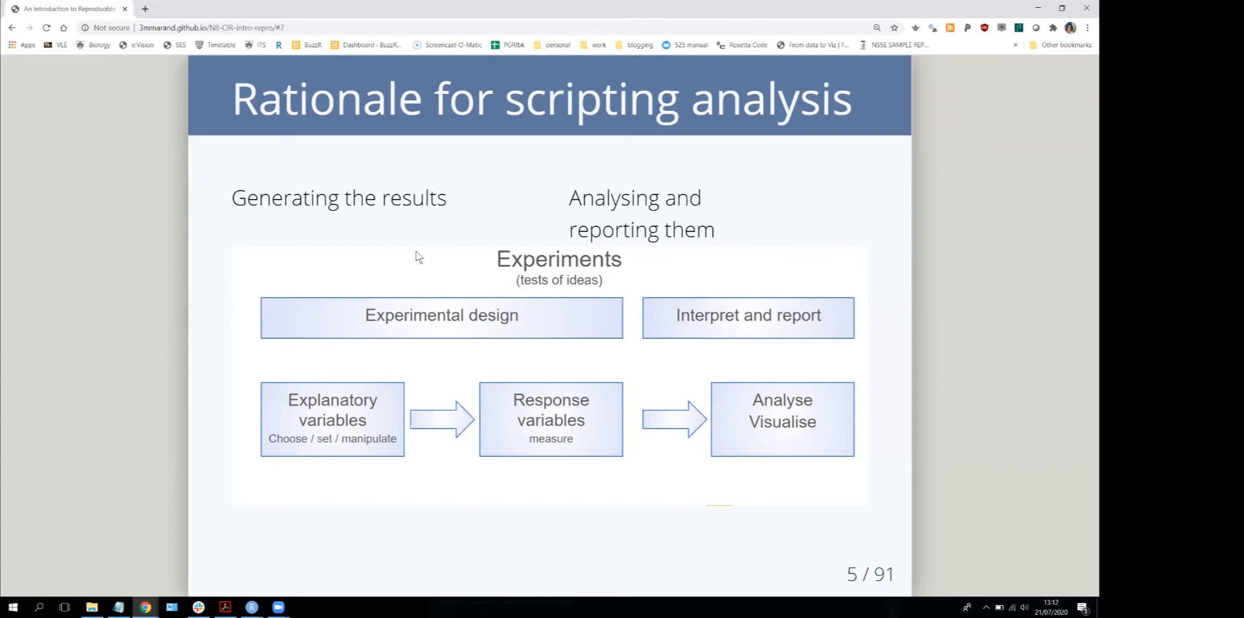
pyautogui.moveTo(412, 259)
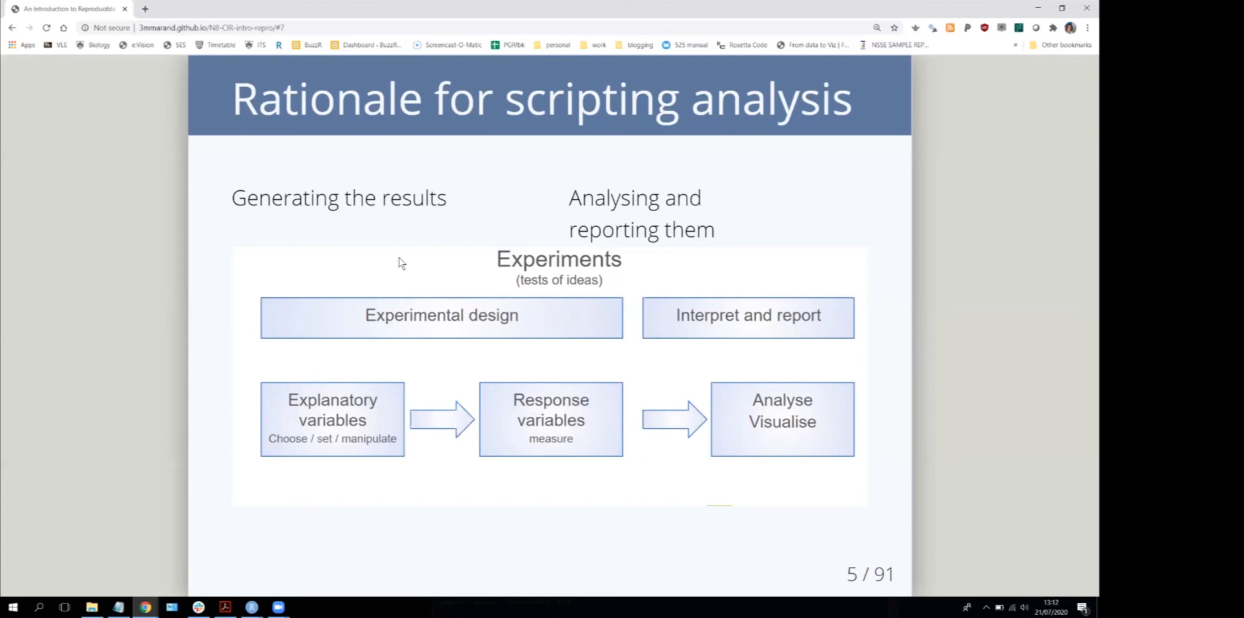
# - Advance to slide 6, boxing experiment design and execution as reproducible via protocol and lab book
pyautogui.press('right')
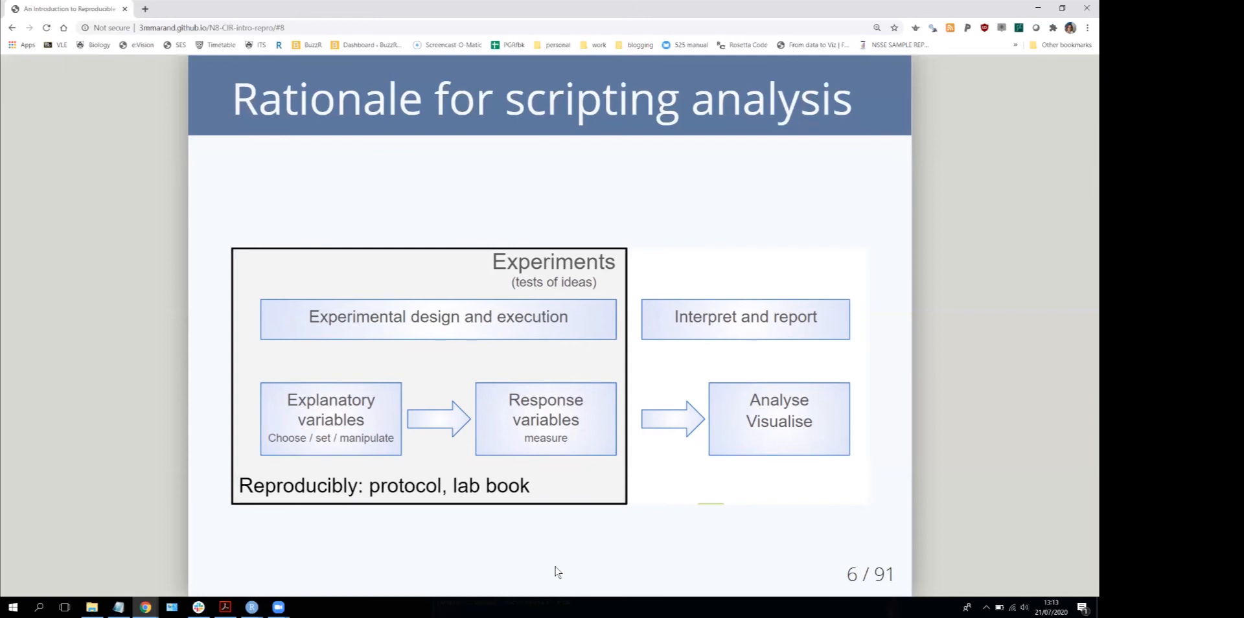
pyautogui.moveTo(881, 208)
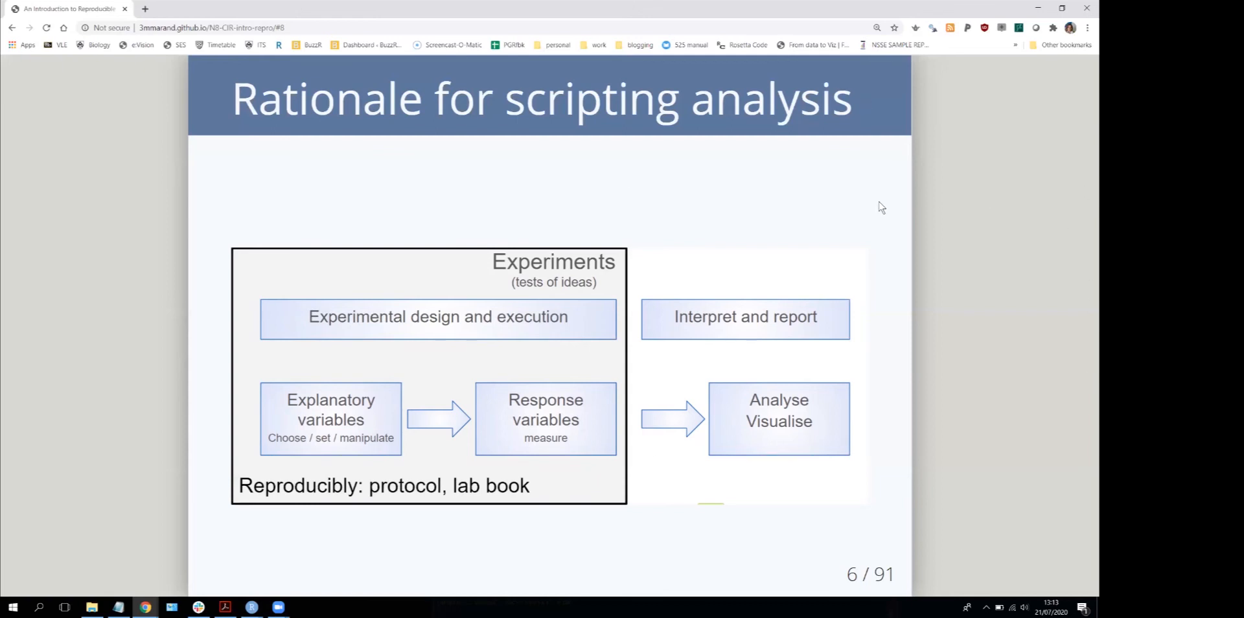
pyautogui.moveTo(870, 265)
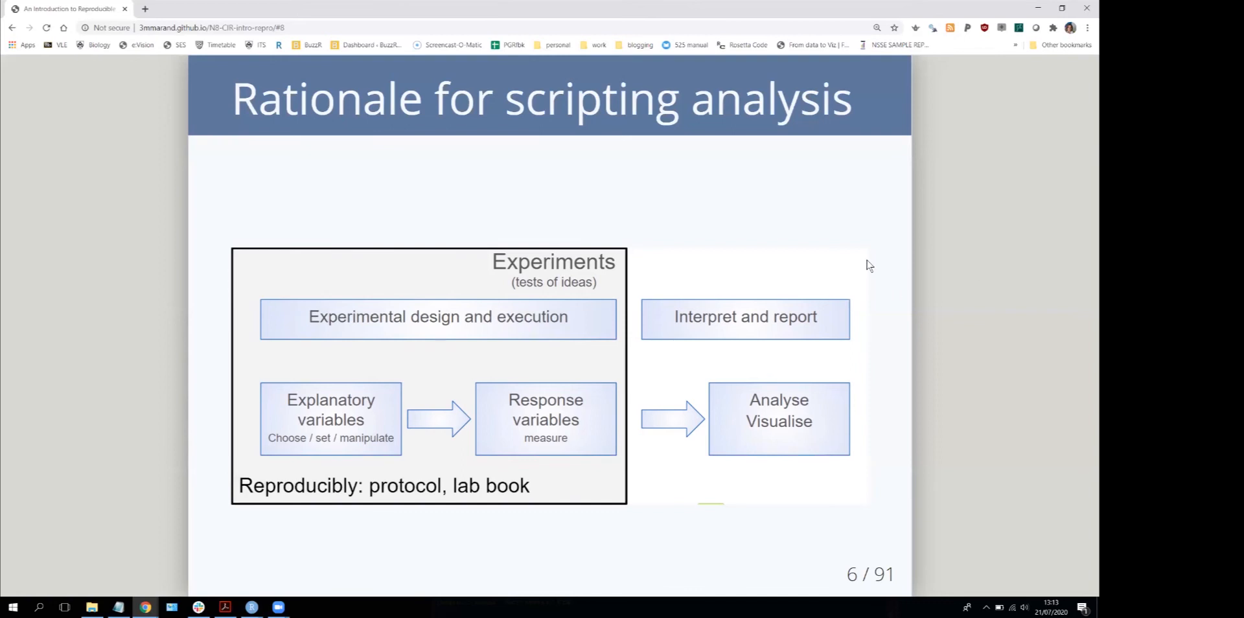
# - Advance to slide 7, boxing analysis and reporting as reproducible through scripting
pyautogui.press('right')
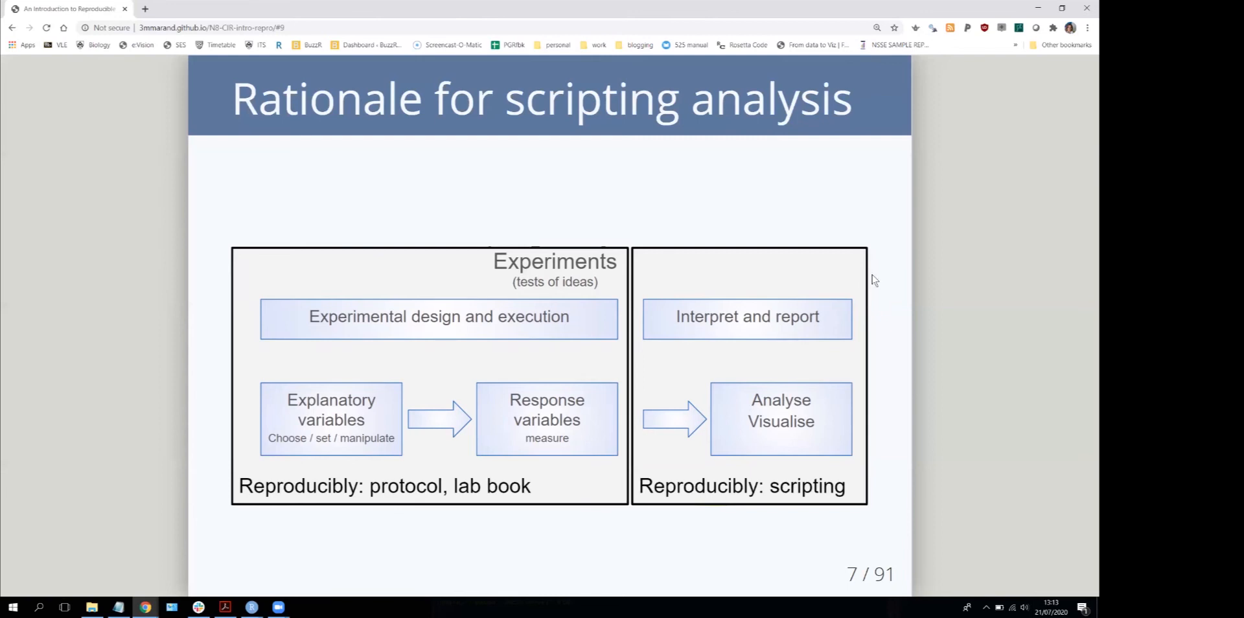
pyautogui.moveTo(976, 233)
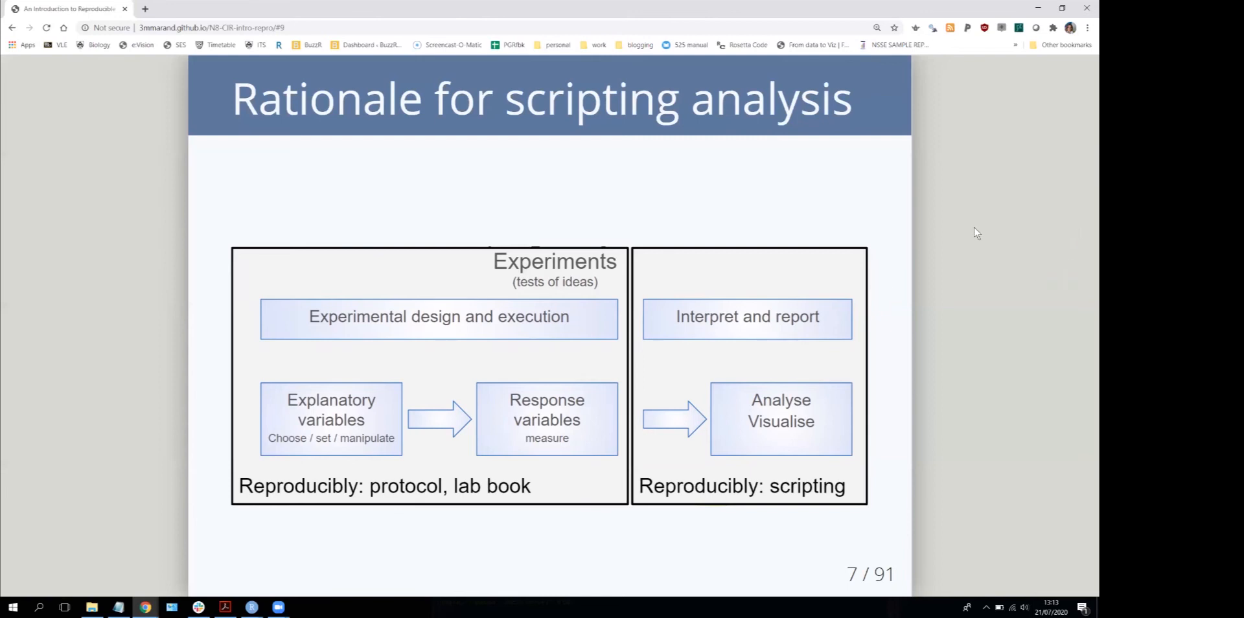
pyautogui.moveTo(969, 247)
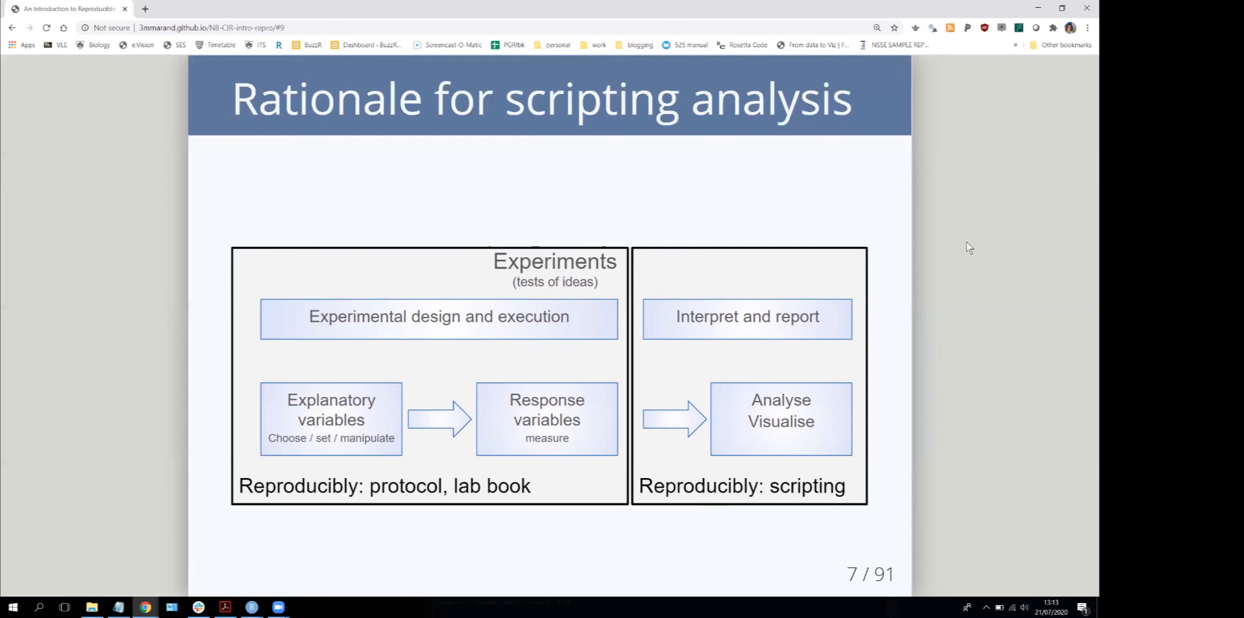
pyautogui.moveTo(847, 293)
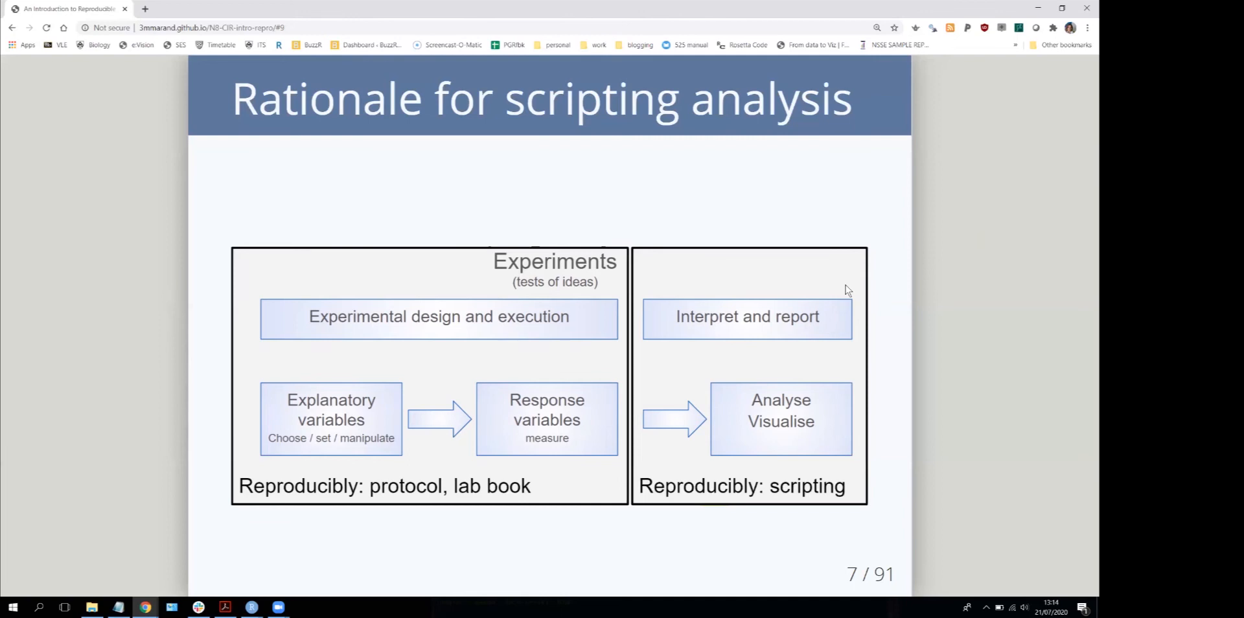
pyautogui.moveTo(846, 518)
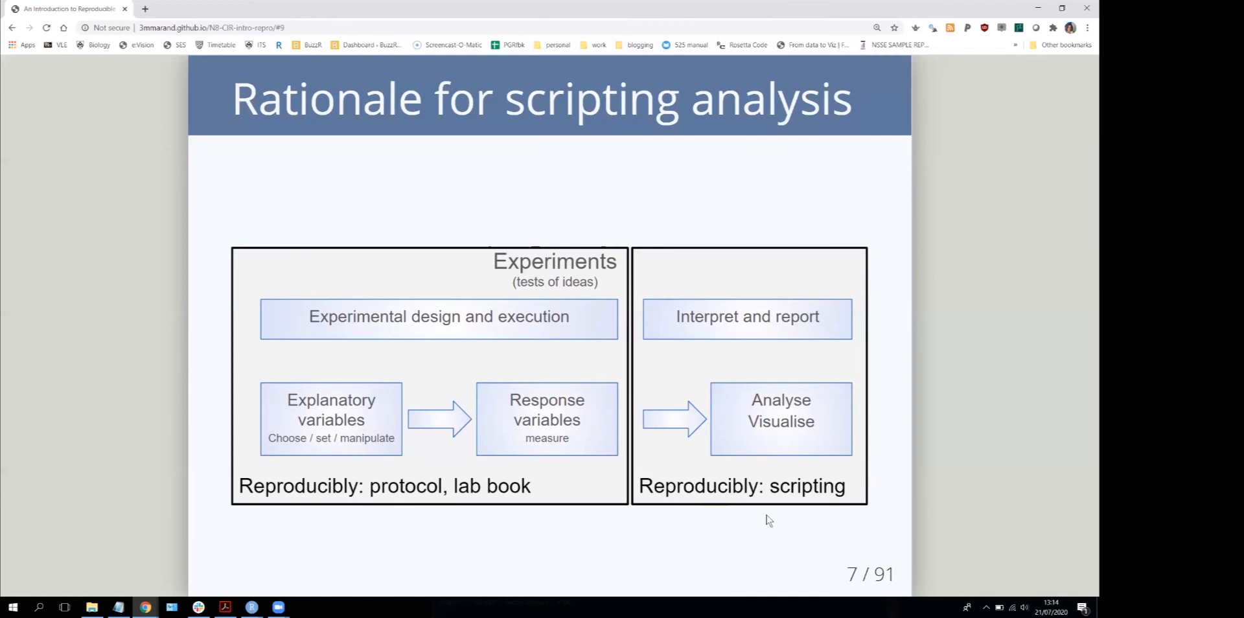
pyautogui.moveTo(661, 519)
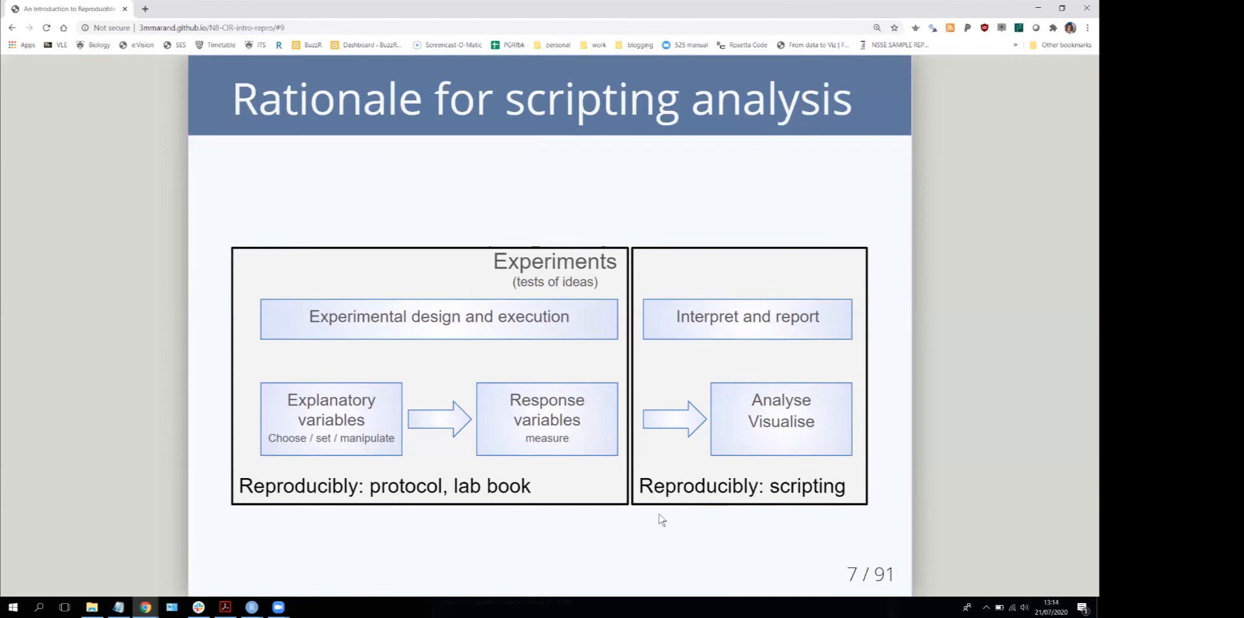
pyautogui.moveTo(761, 294)
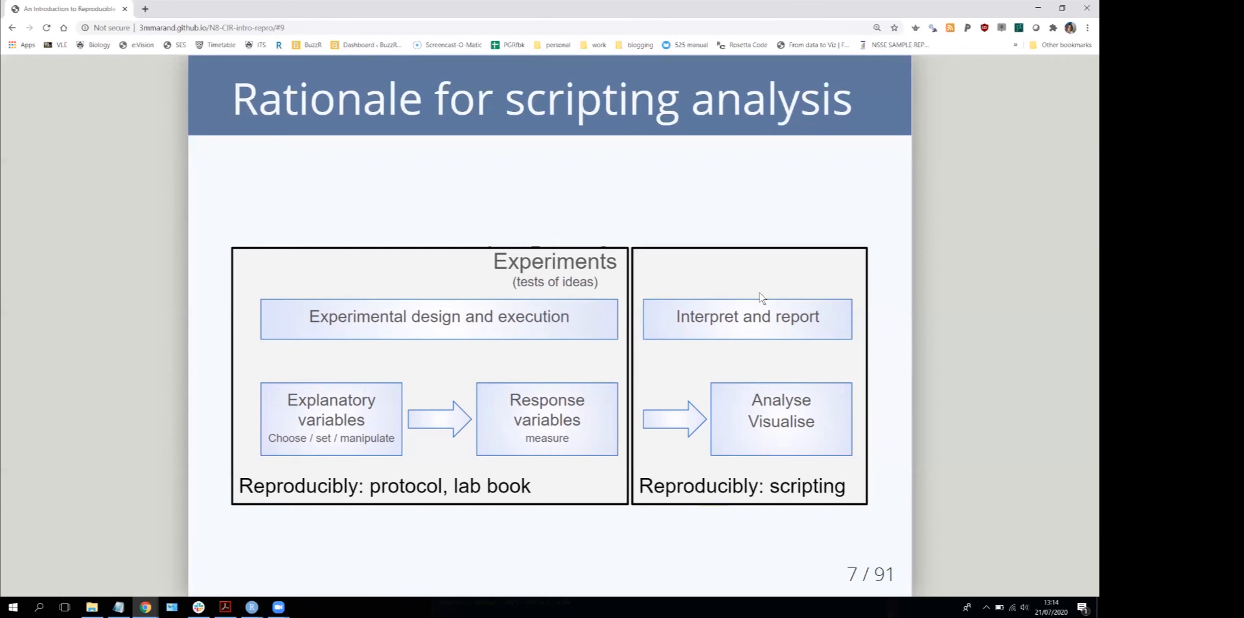
pyautogui.press('Right')
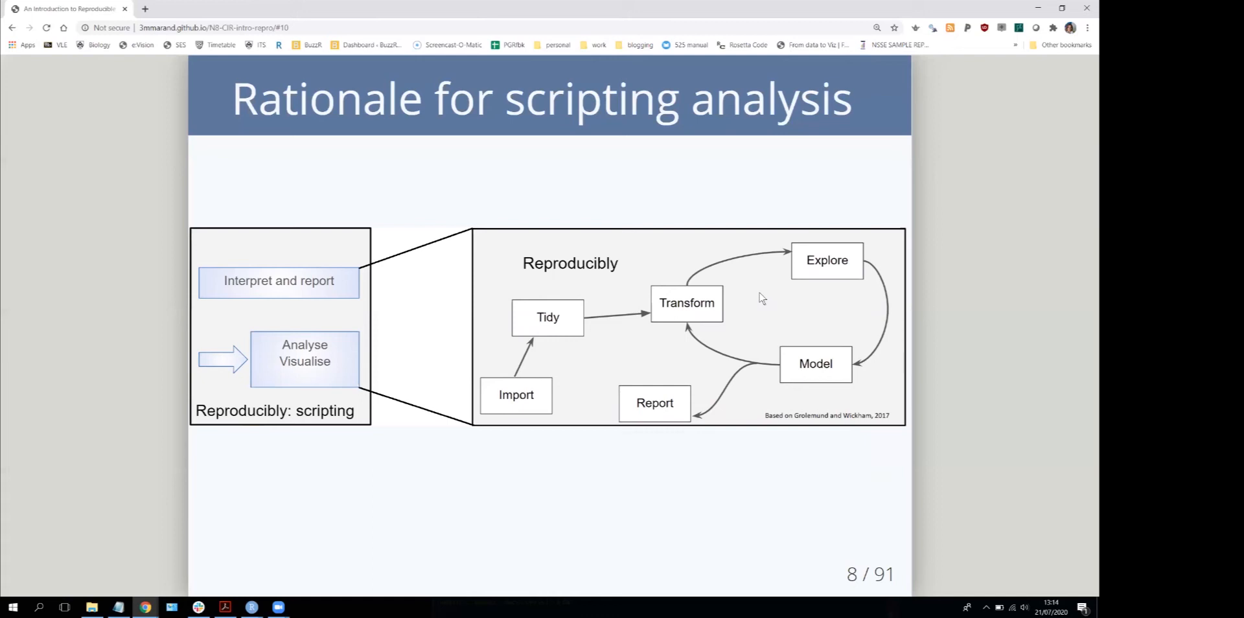
pyautogui.moveTo(808, 286)
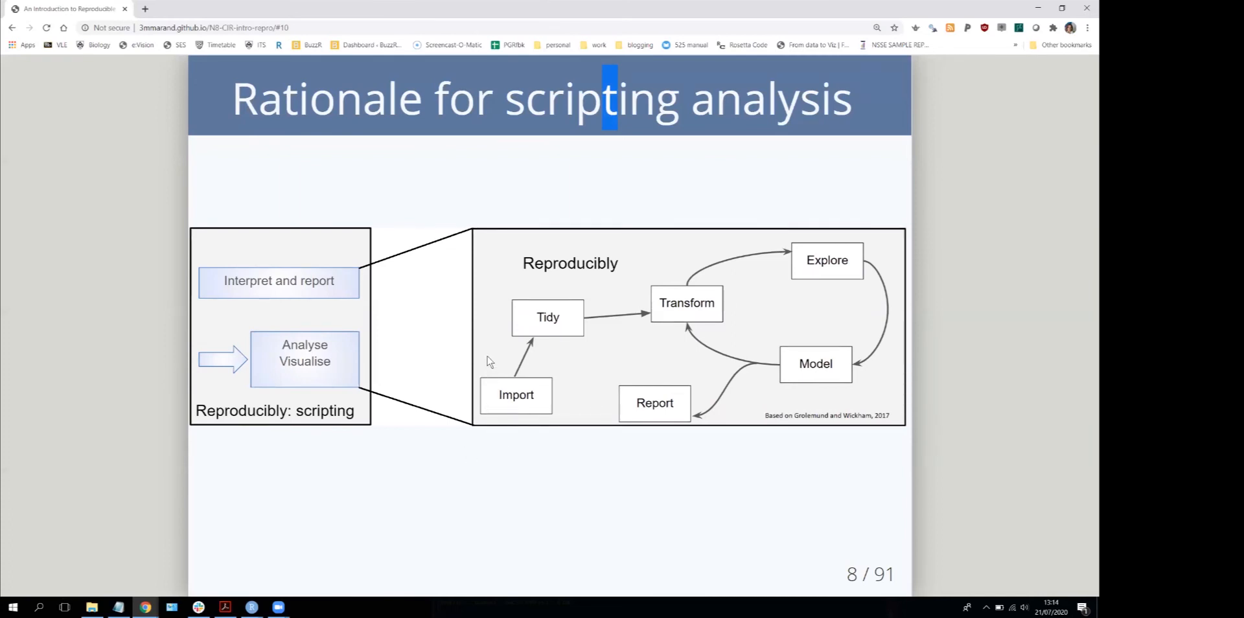
pyautogui.moveTo(574, 308)
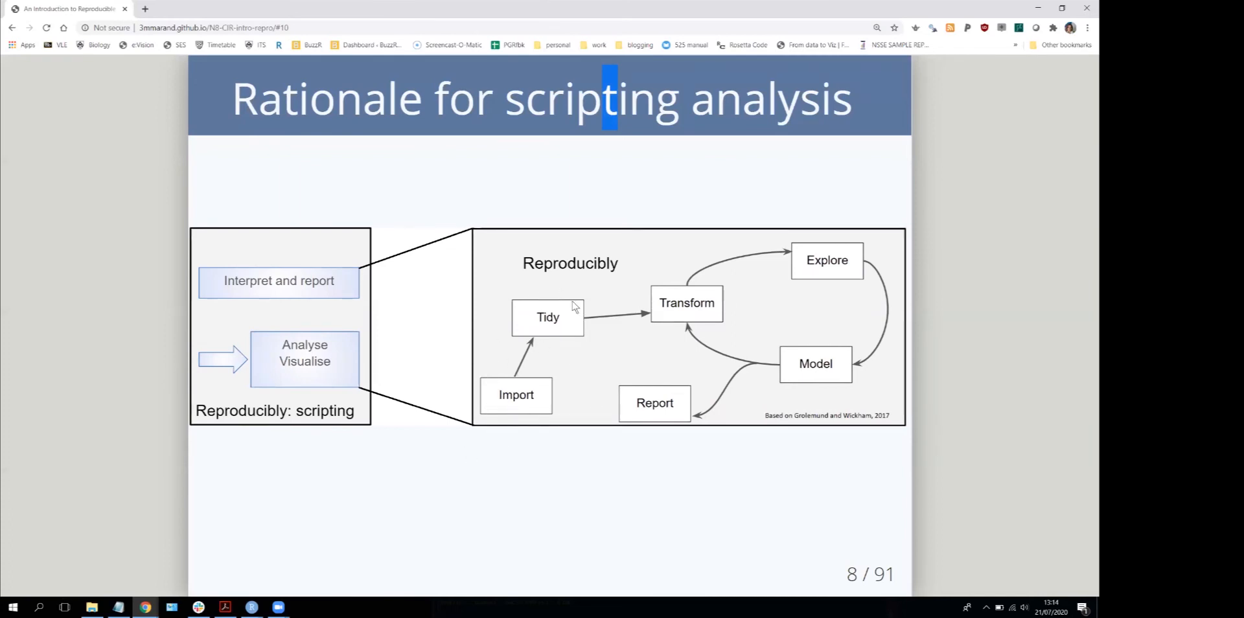
pyautogui.moveTo(565, 304)
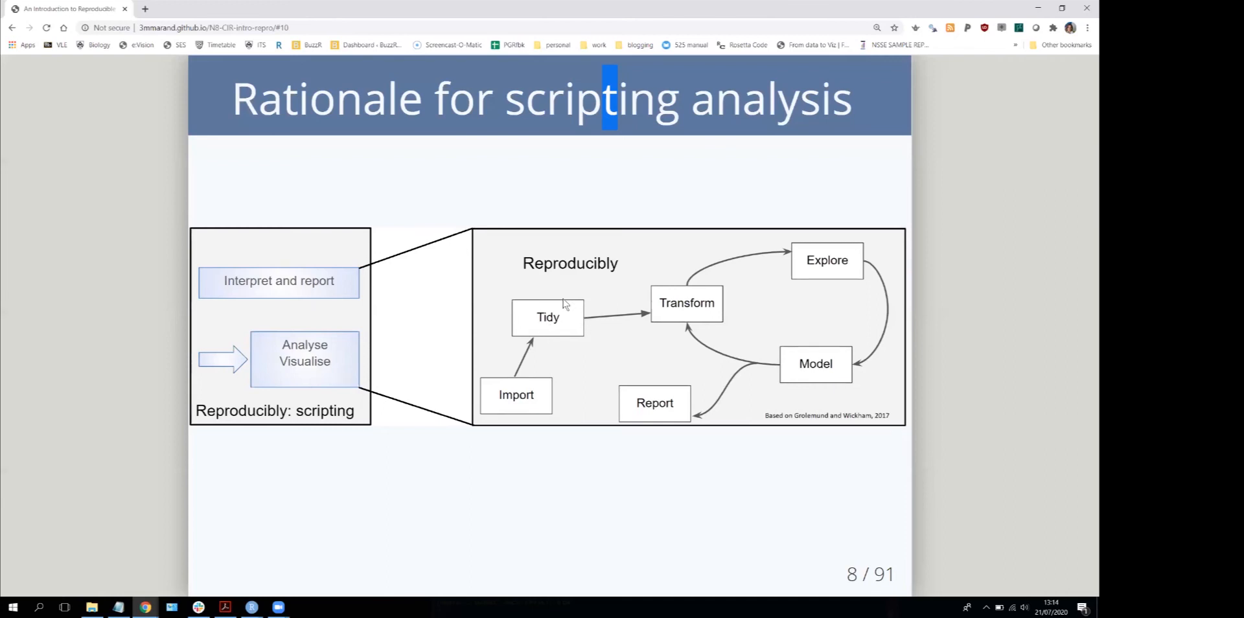
pyautogui.moveTo(701, 254)
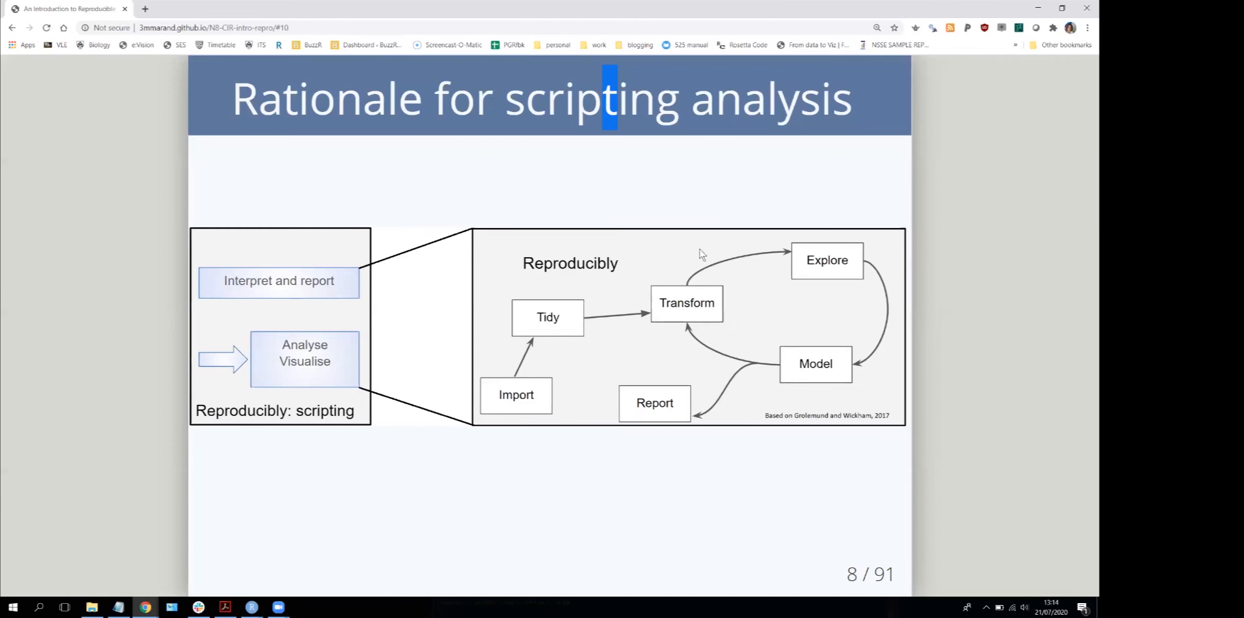
pyautogui.moveTo(750, 304)
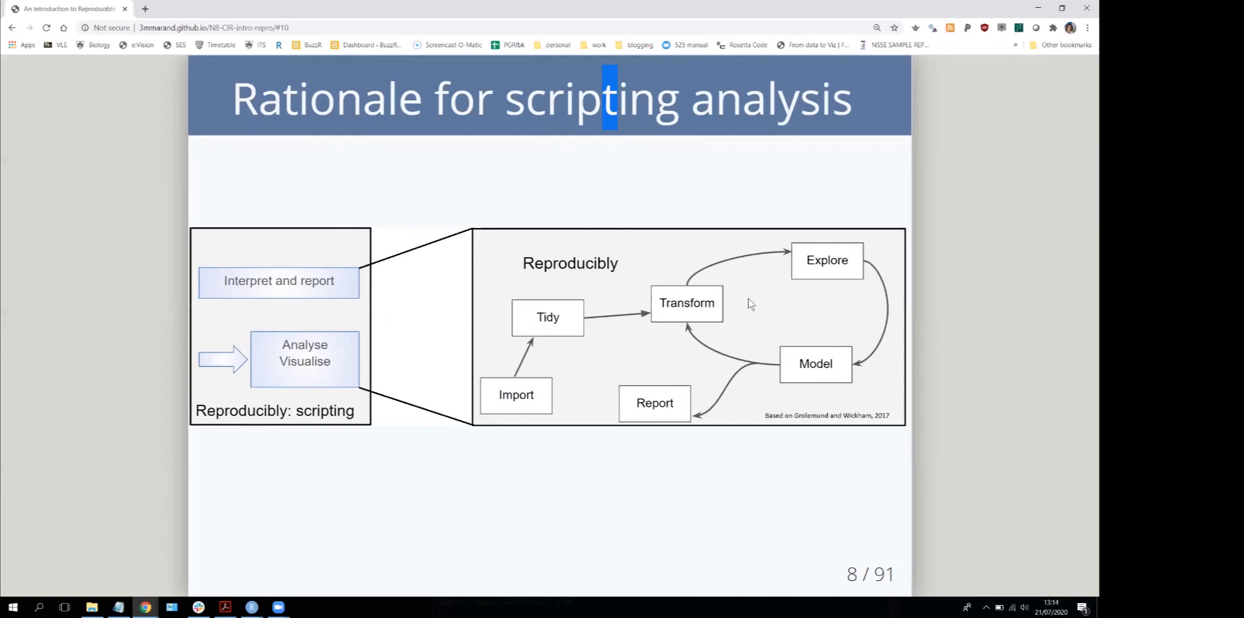
pyautogui.moveTo(661, 351)
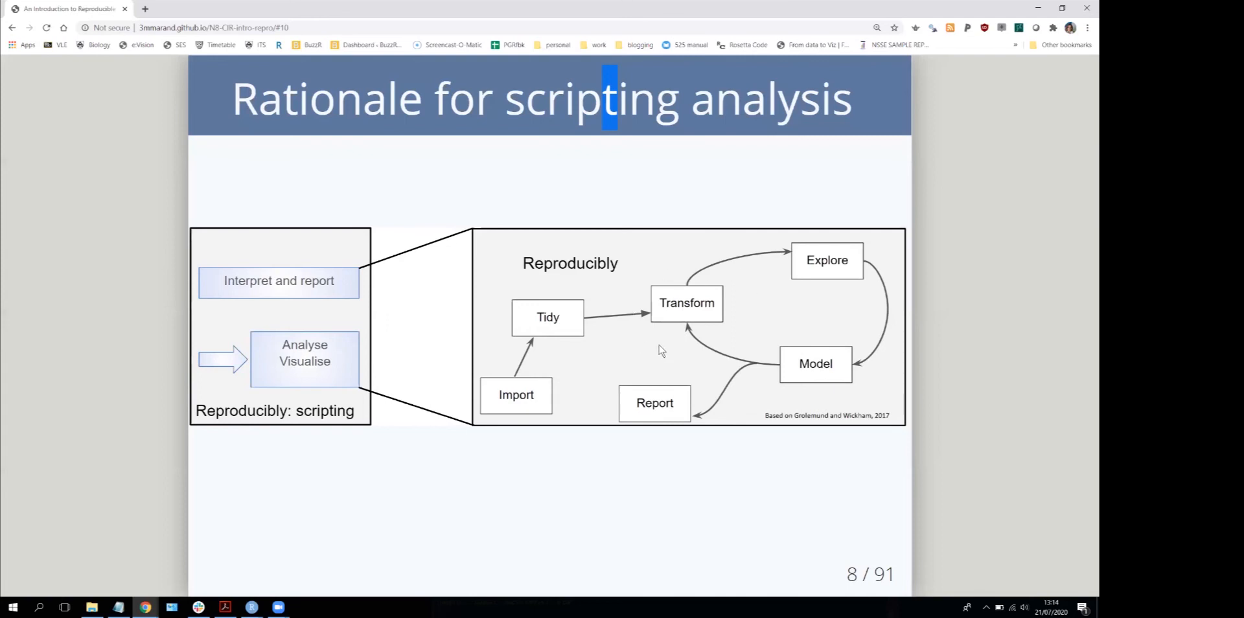
pyautogui.moveTo(704, 275)
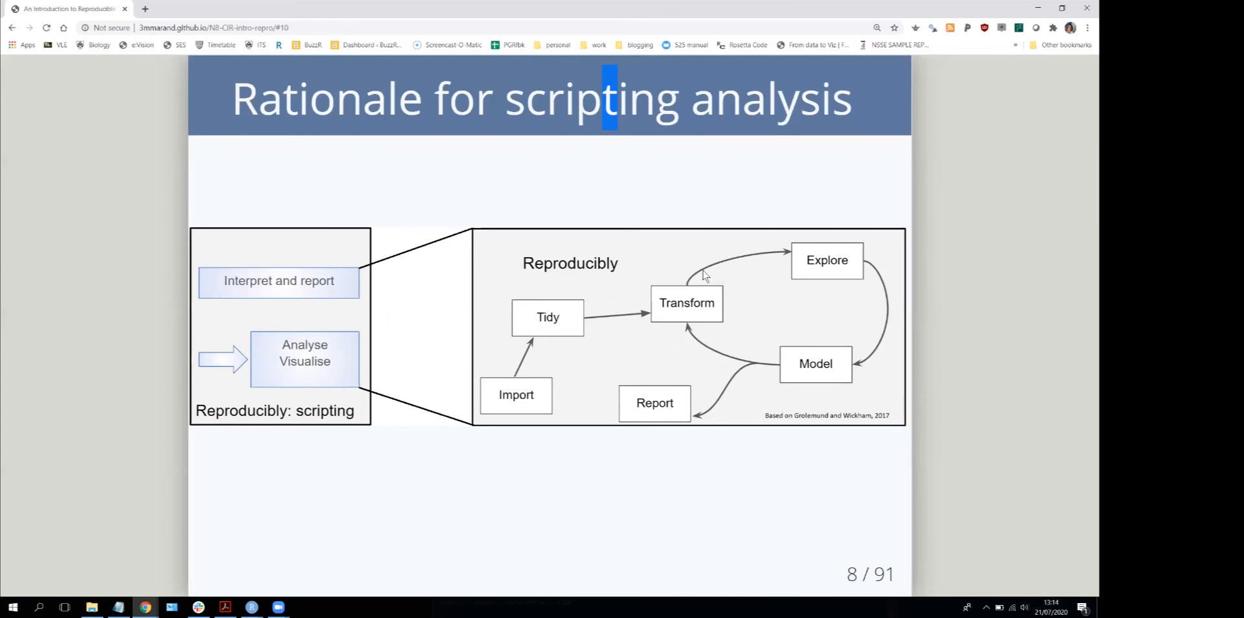
pyautogui.moveTo(756, 297)
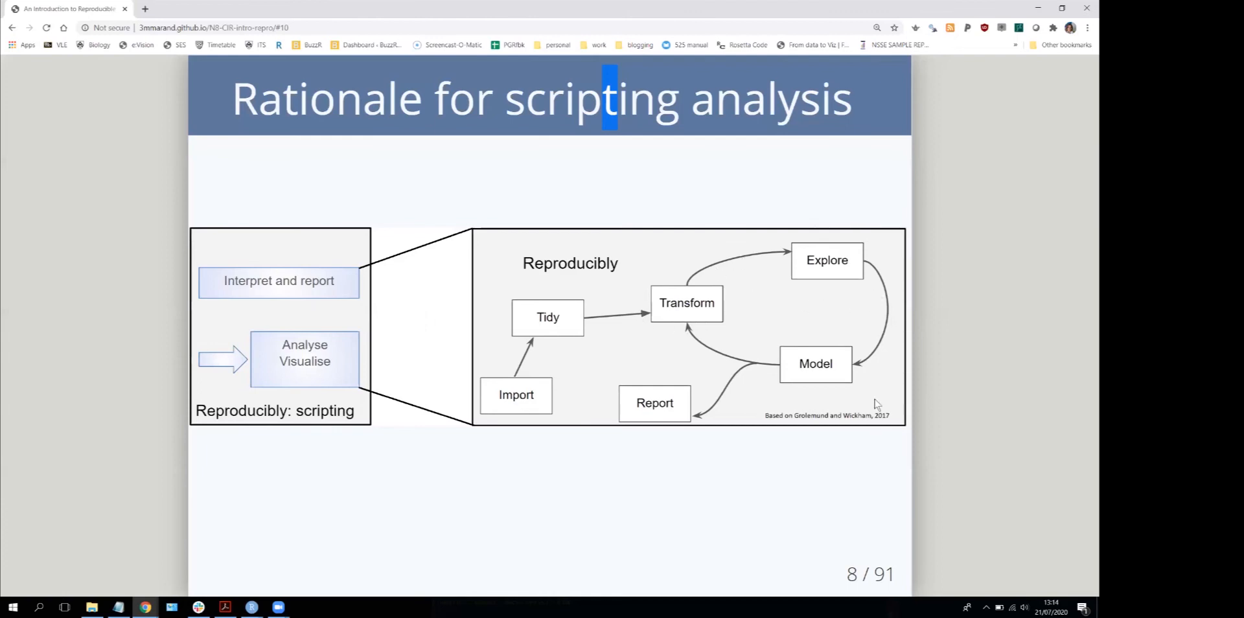
pyautogui.moveTo(729, 403)
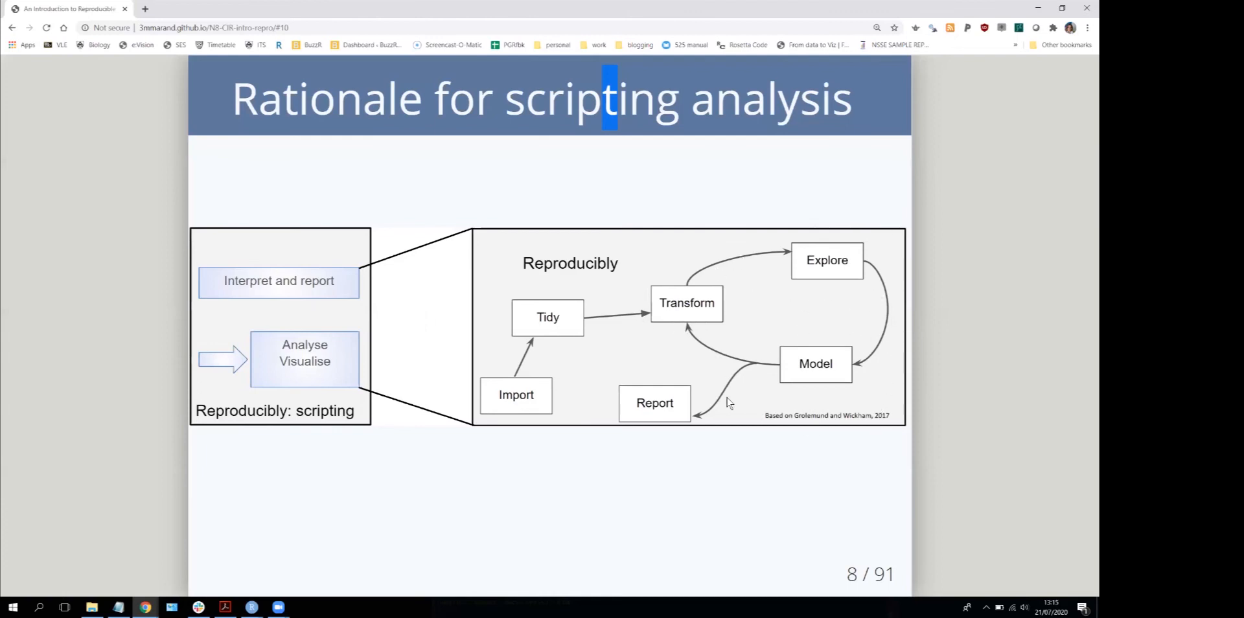
pyautogui.moveTo(595, 510)
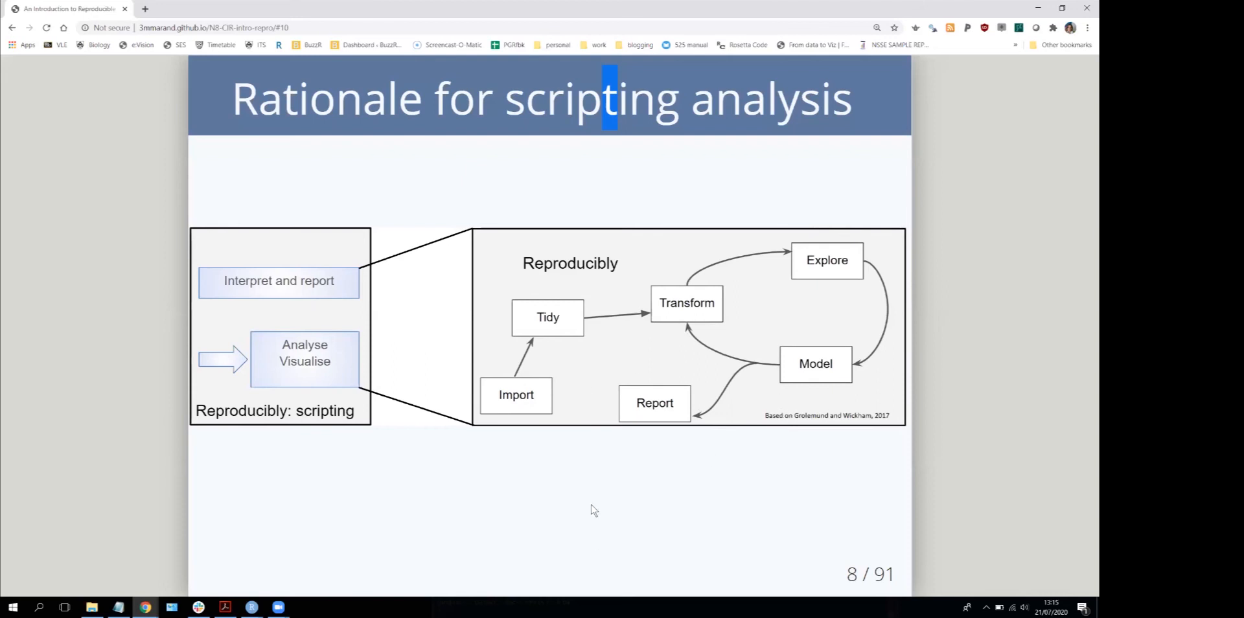
# - Go to slide 9 'Why R?' and reveal its open-source and non-programmer points
pyautogui.press('Right')
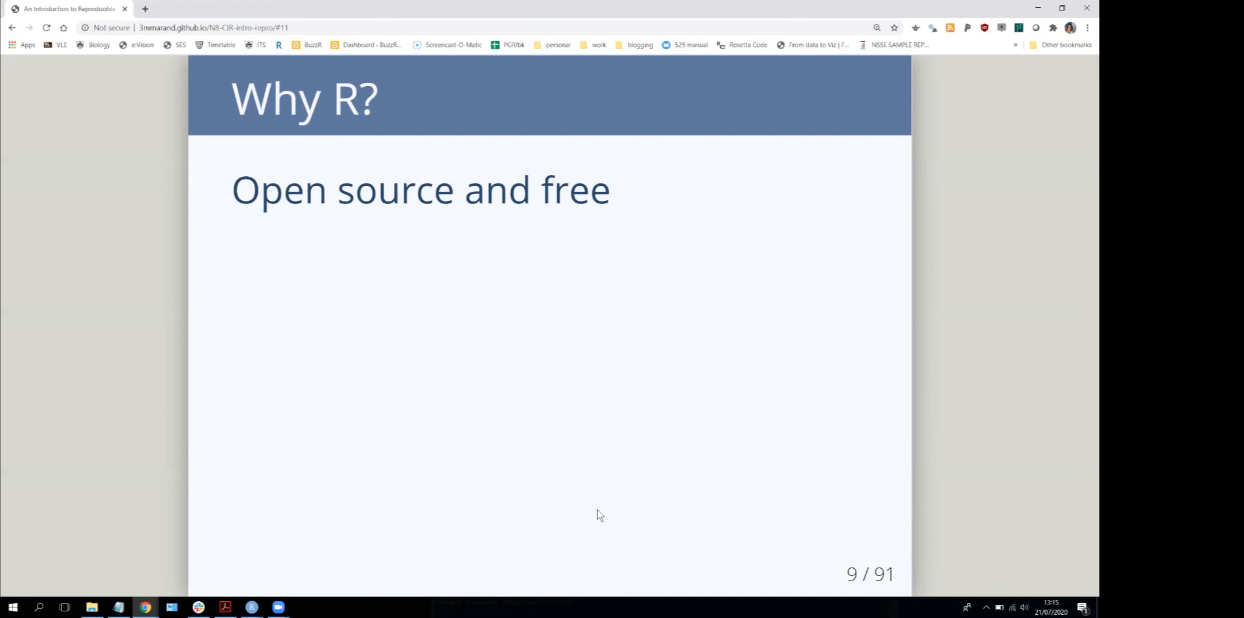
pyautogui.press('right')
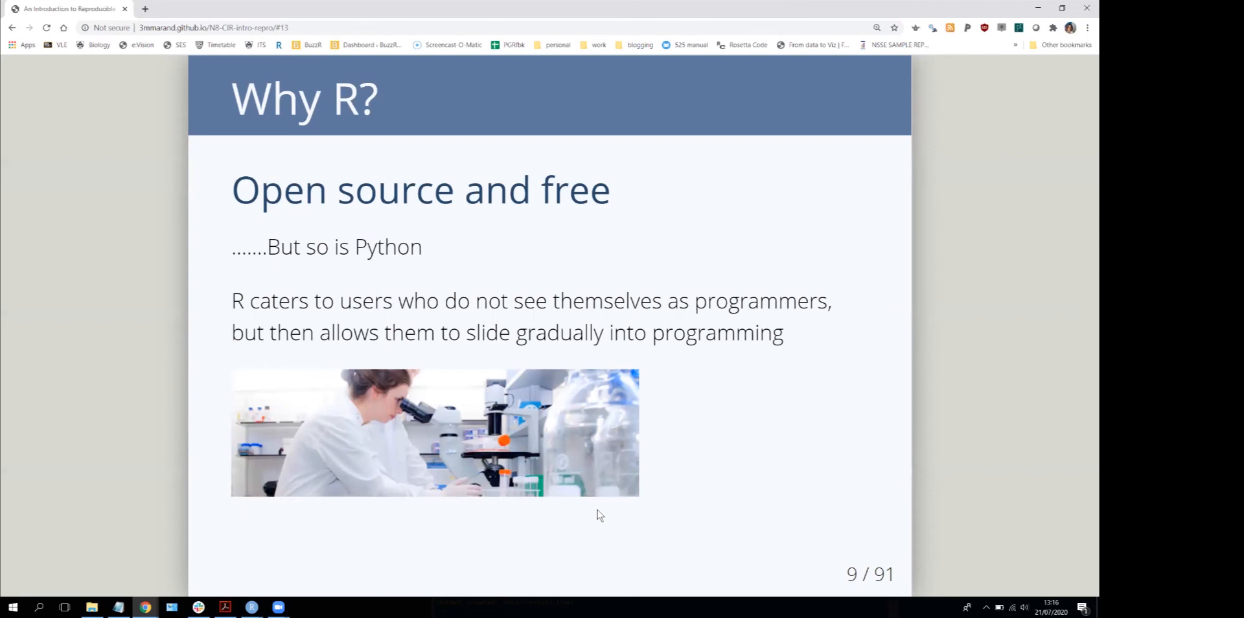
# - Advance to slide 10 on R's community: #rstats, RForwards and RLadies
pyautogui.press('right')
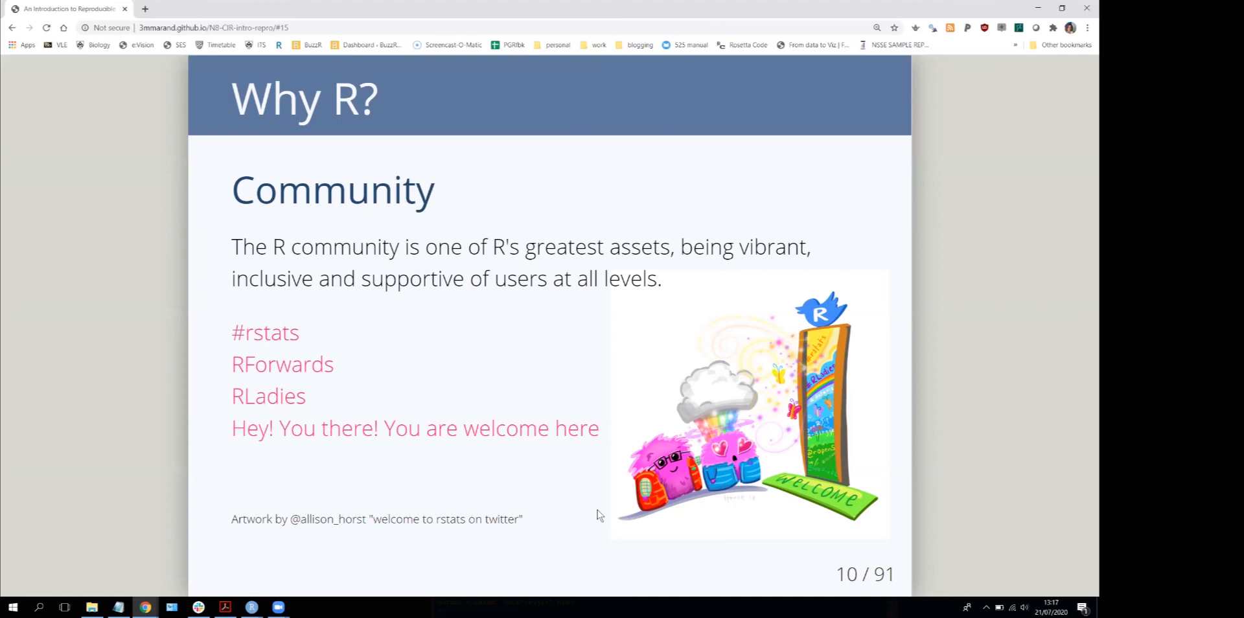
pyautogui.moveTo(633, 513)
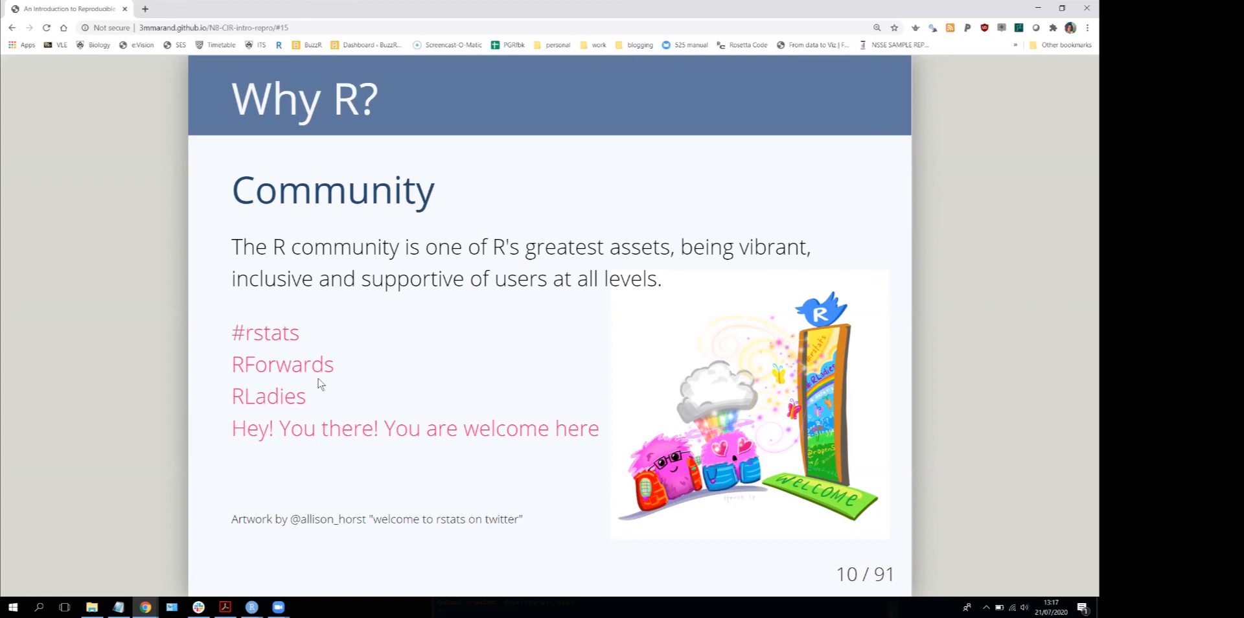
pyautogui.moveTo(373, 383)
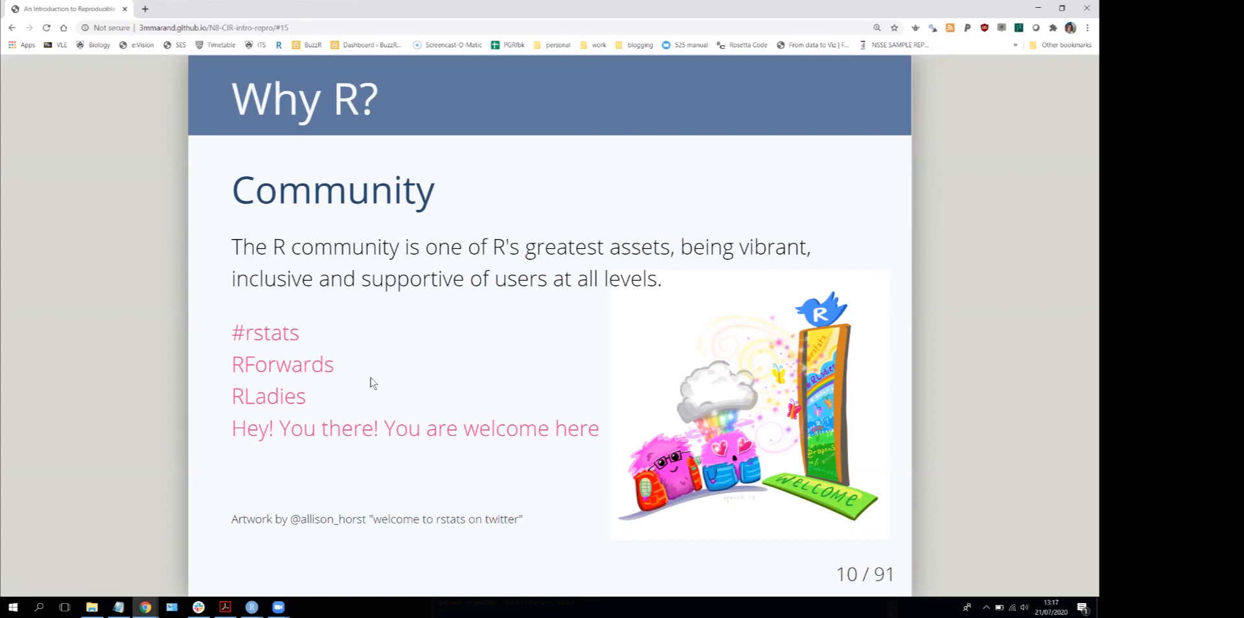
pyautogui.moveTo(308, 411)
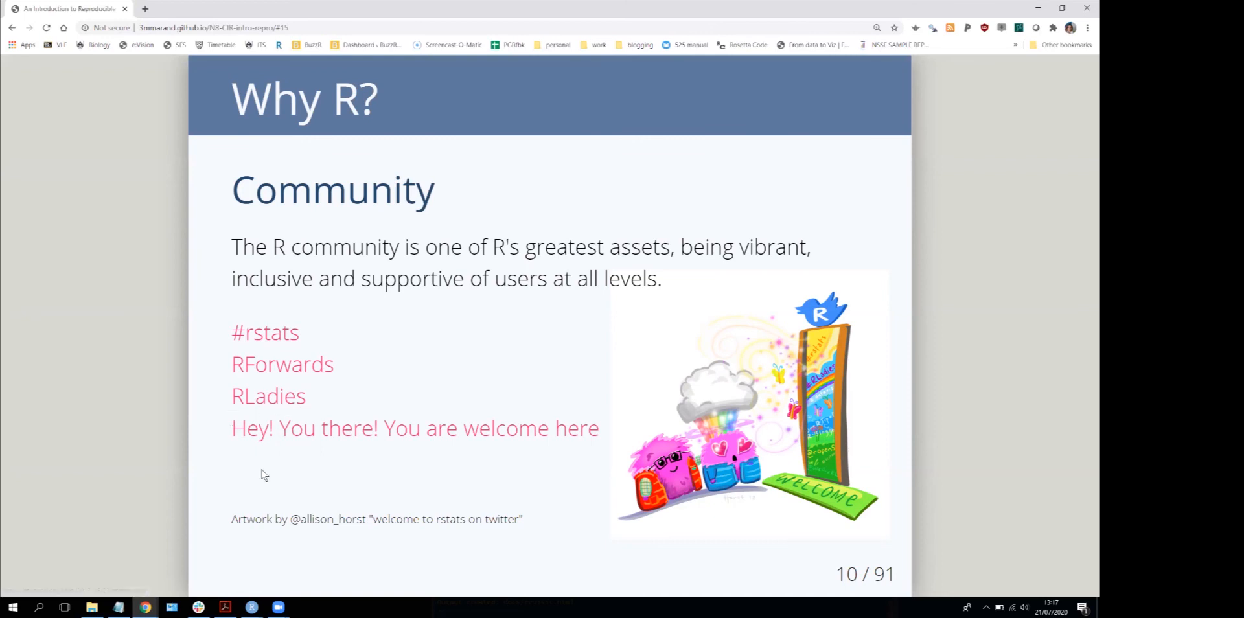
pyautogui.moveTo(278, 473)
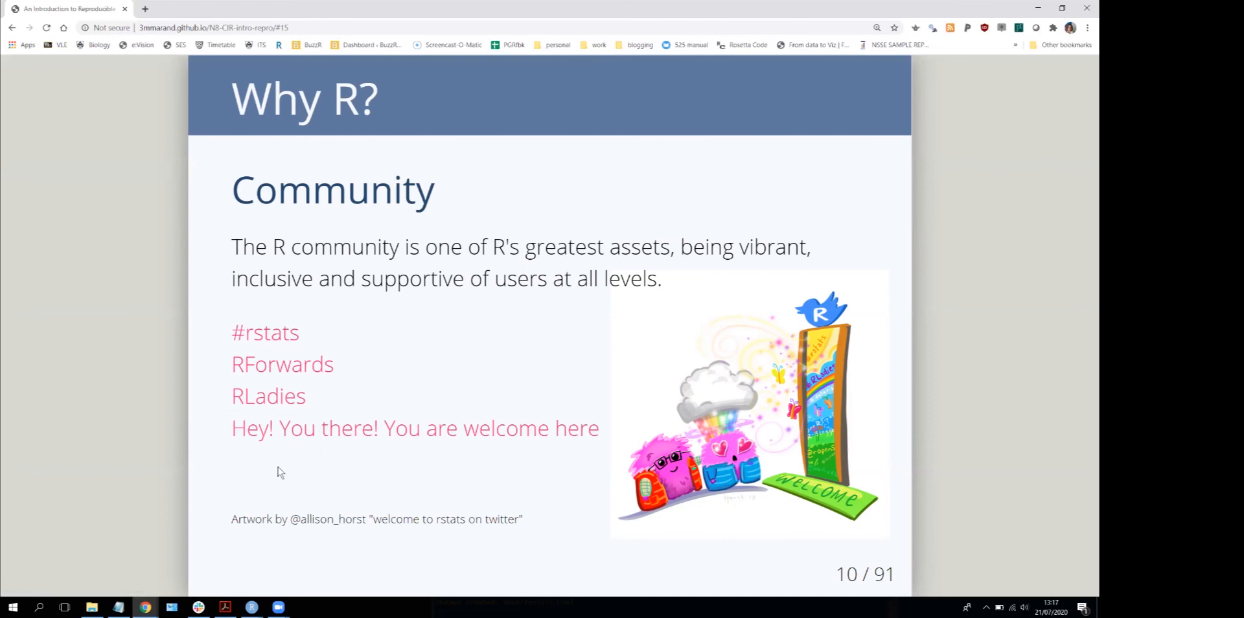
pyautogui.moveTo(279, 468)
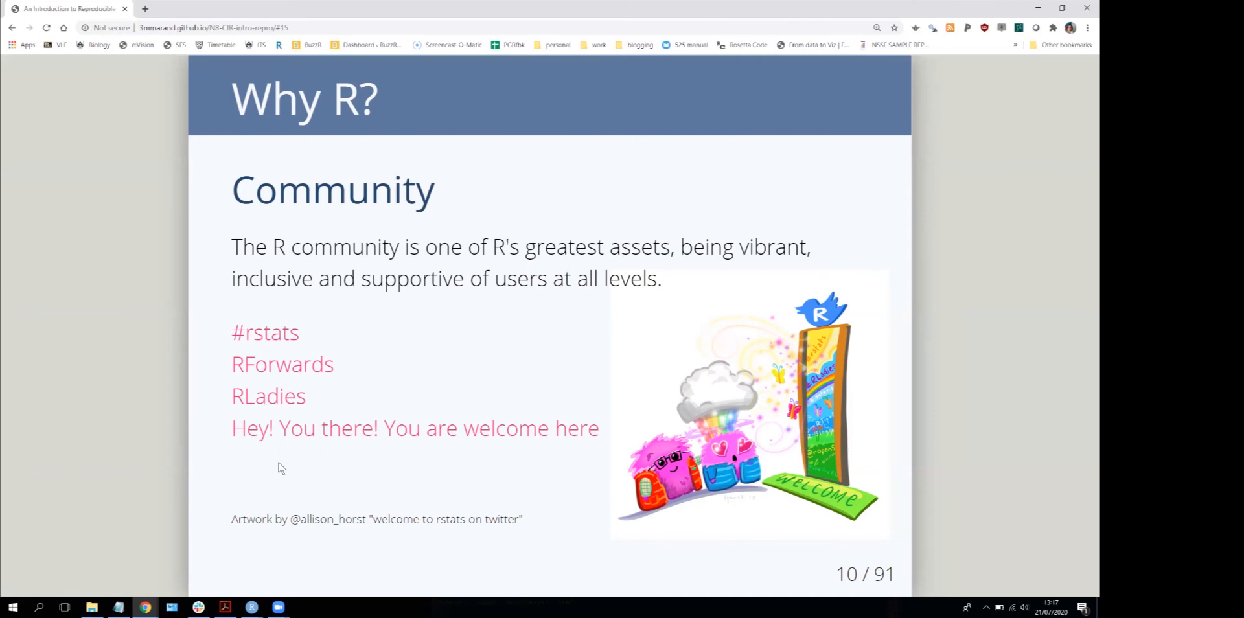
# - Pass slide 11 on R Markdown to reach slide 12, the course Summary
pyautogui.press('Right')
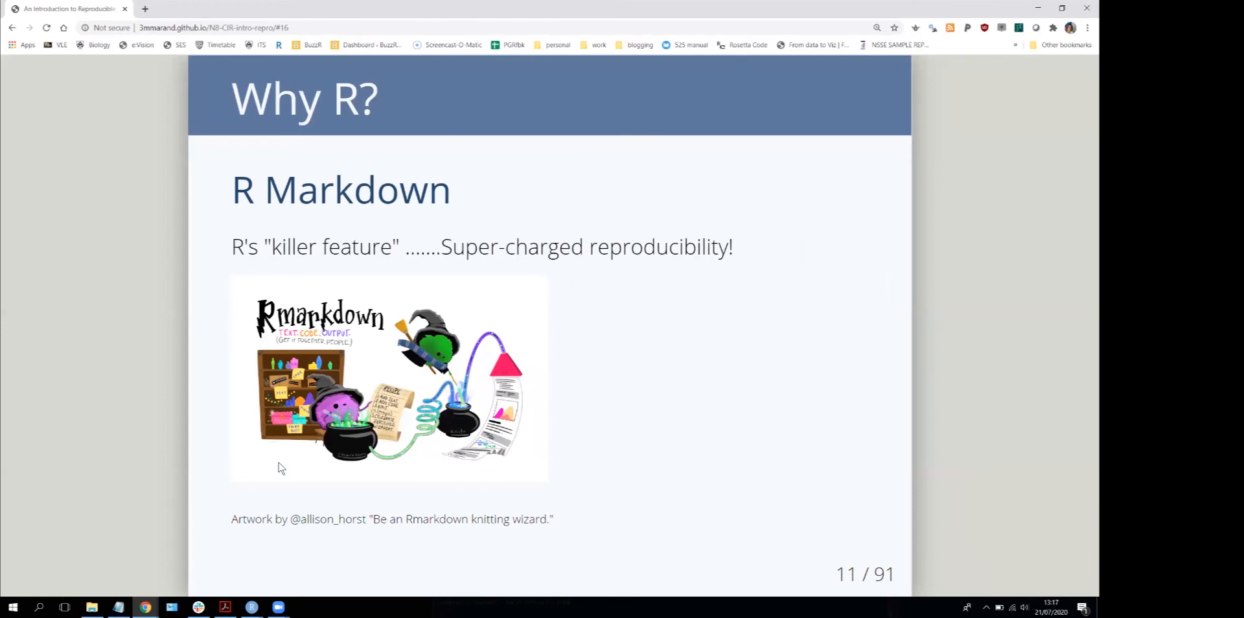
pyautogui.press('Right')
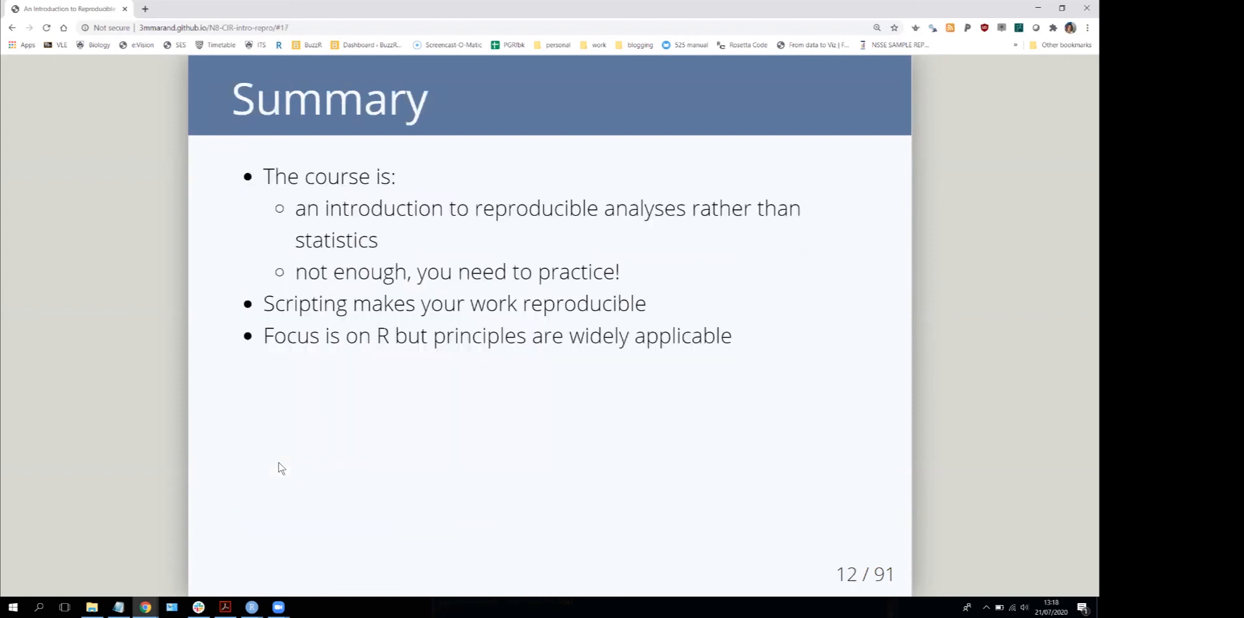